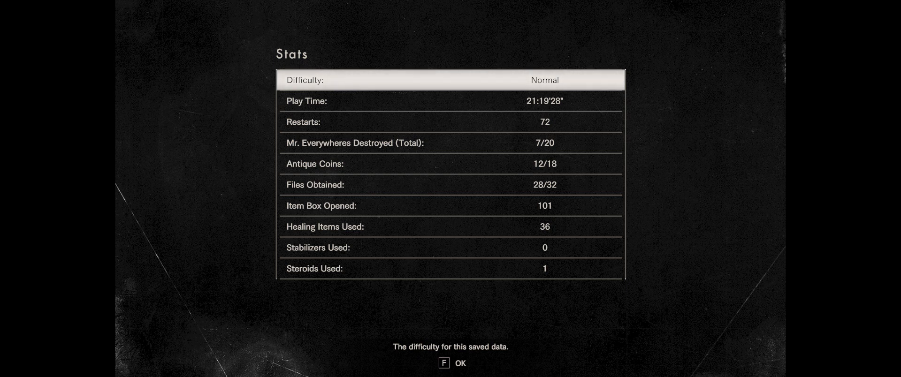
# Read the play time and restarts stat descriptions, then dismiss the post-ending stats with OK
pyautogui.press('down')
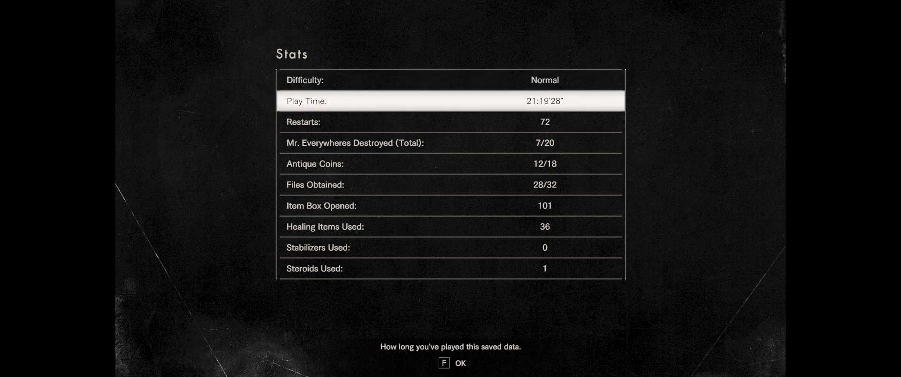
pyautogui.press('Down')
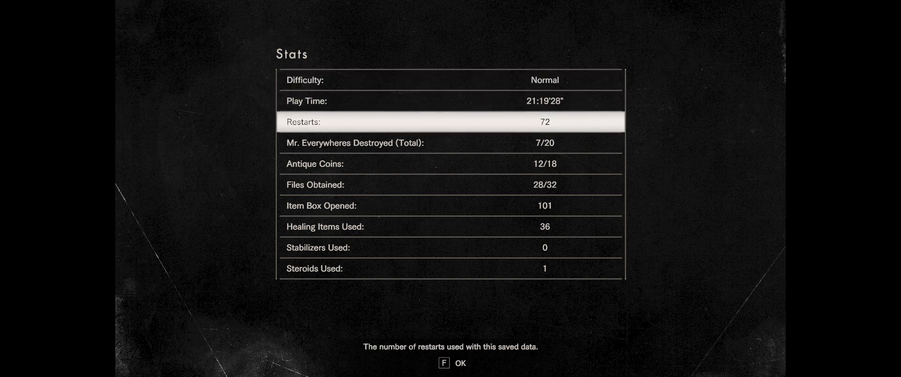
pyautogui.press('up')
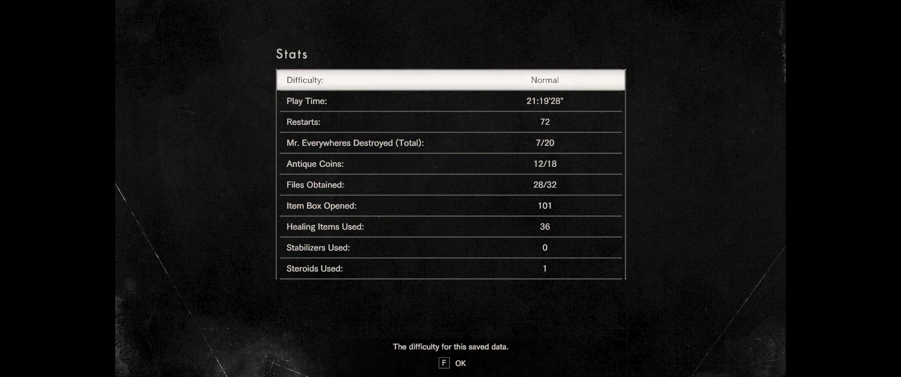
pyautogui.click(459, 363)
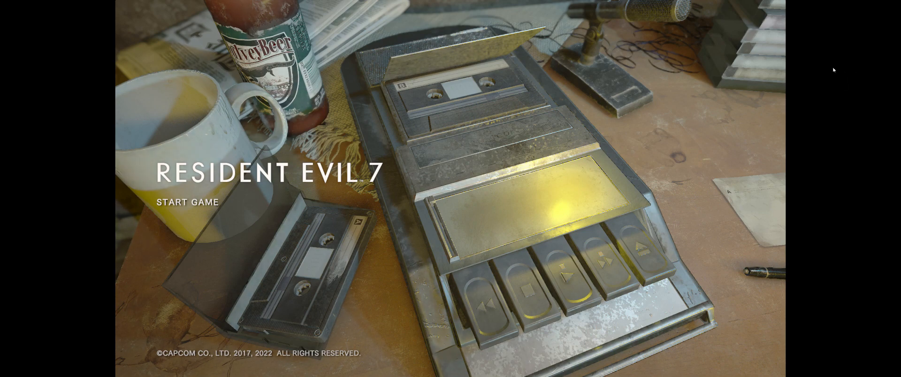
pyautogui.moveTo(849, 69)
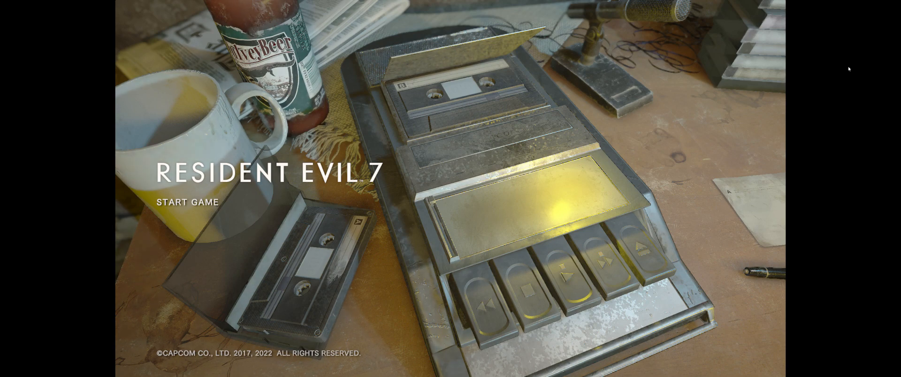
pyautogui.moveTo(811, 115)
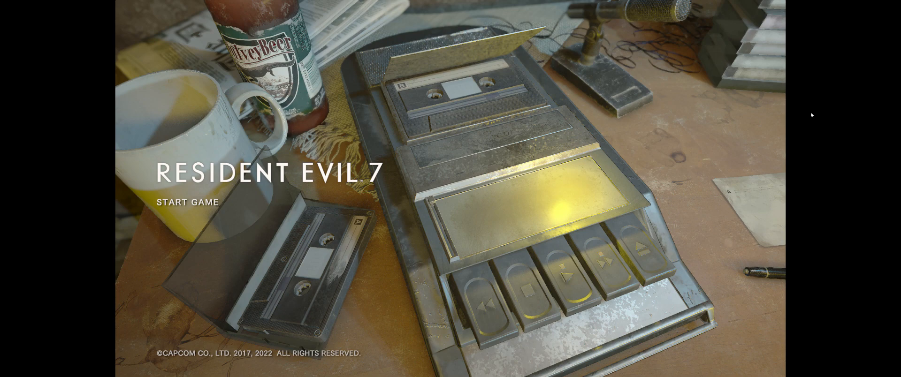
# Get past the title screen toward the Load Game menu
pyautogui.click(187, 202)
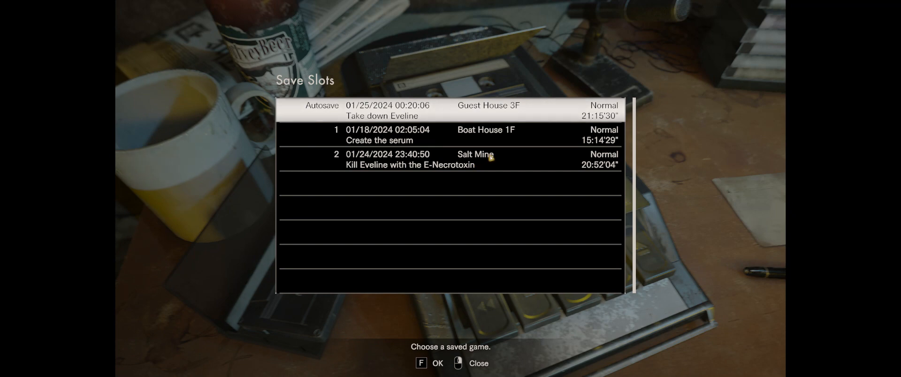
pyautogui.moveTo(397, 142)
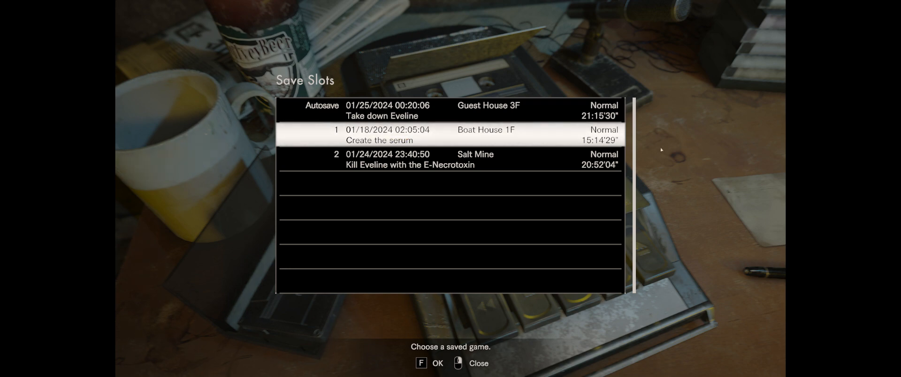
pyautogui.moveTo(723, 148)
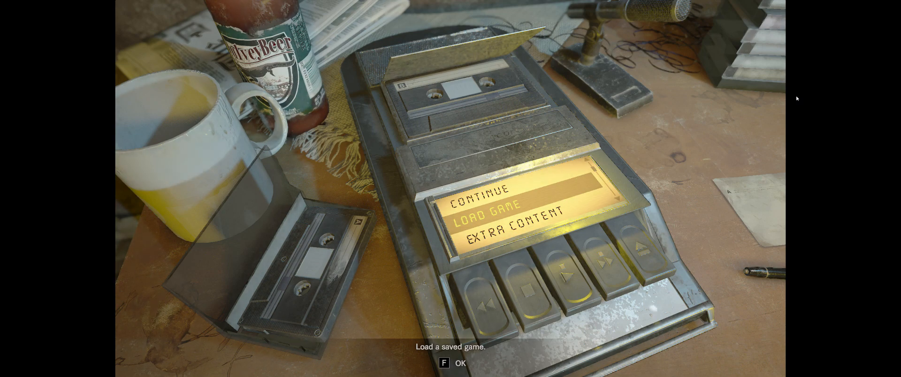
pyautogui.moveTo(812, 121)
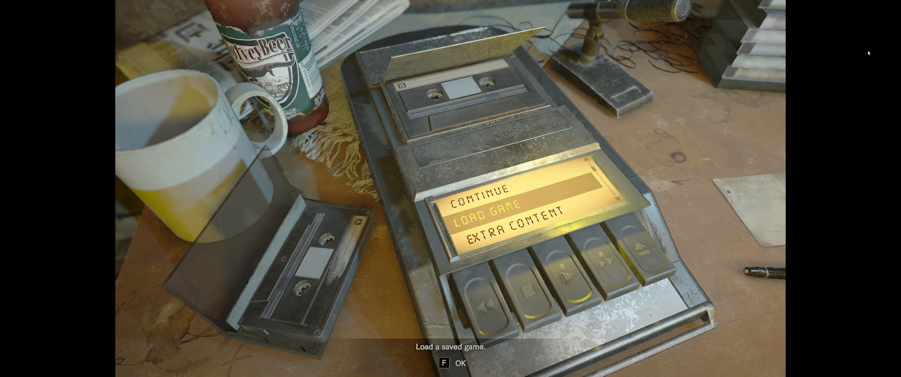
pyautogui.moveTo(853, 66)
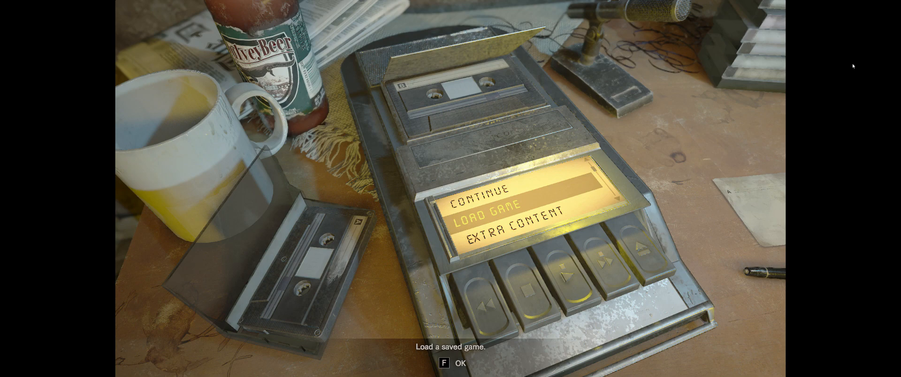
pyautogui.moveTo(807, 81)
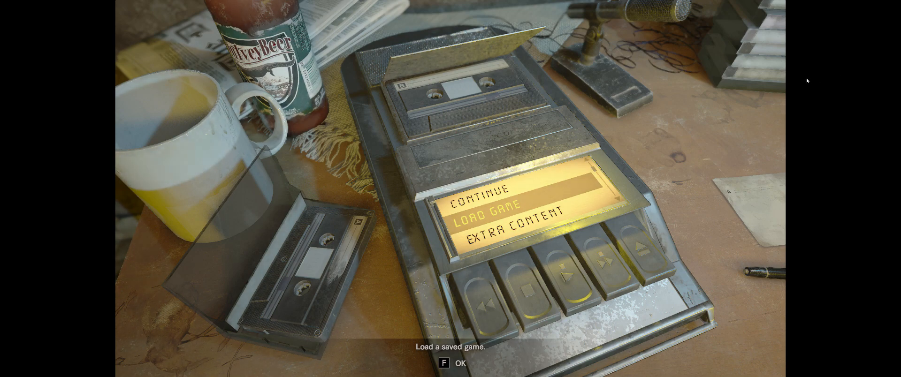
pyautogui.moveTo(838, 48)
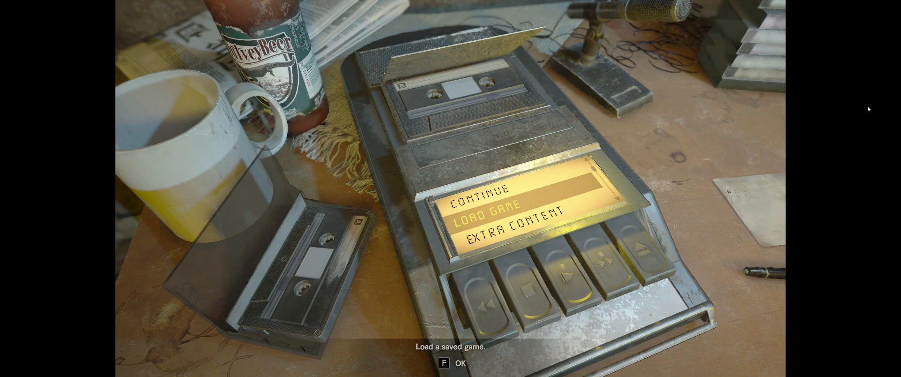
pyautogui.moveTo(875, 58)
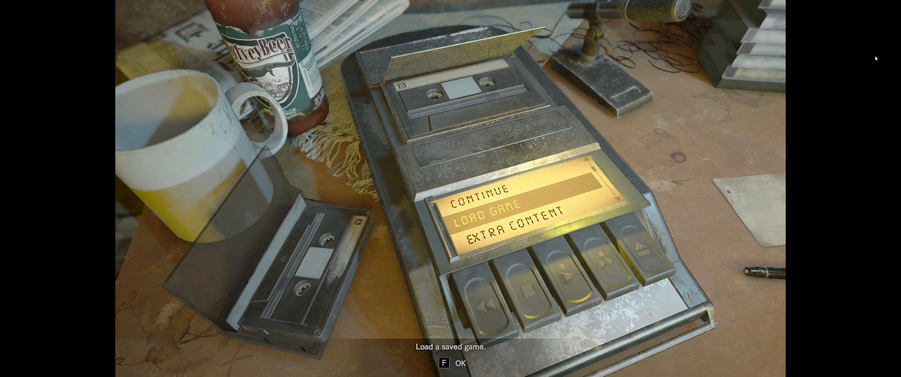